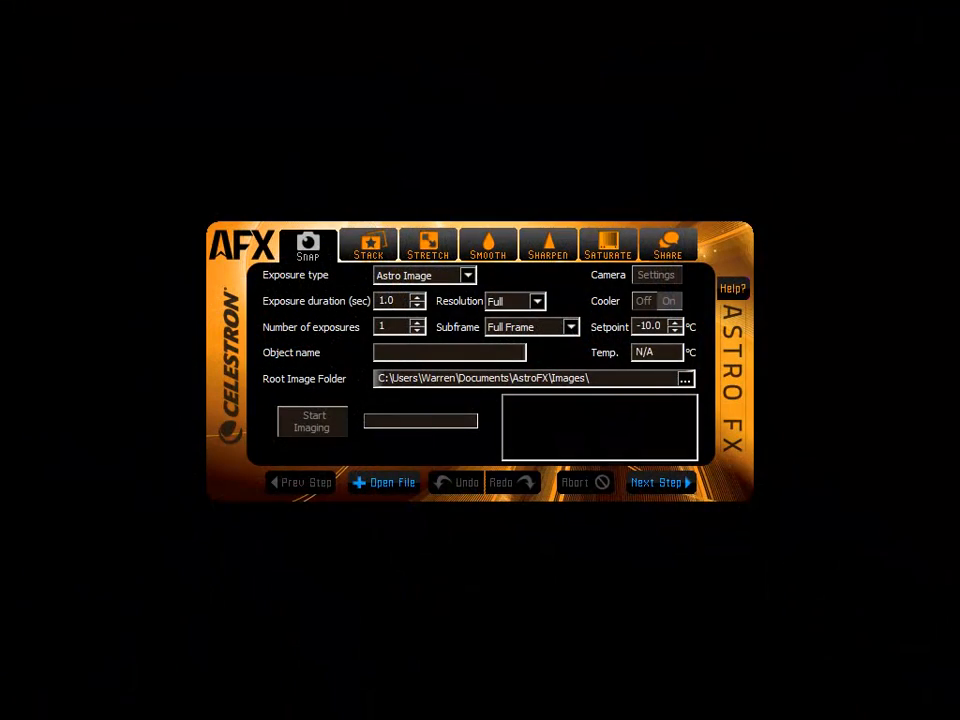
Preview the Stack, Stretch, Sharpen and Saturate workflow tabs in turn
{"action": "left_click", "coordinate": [369, 243]}
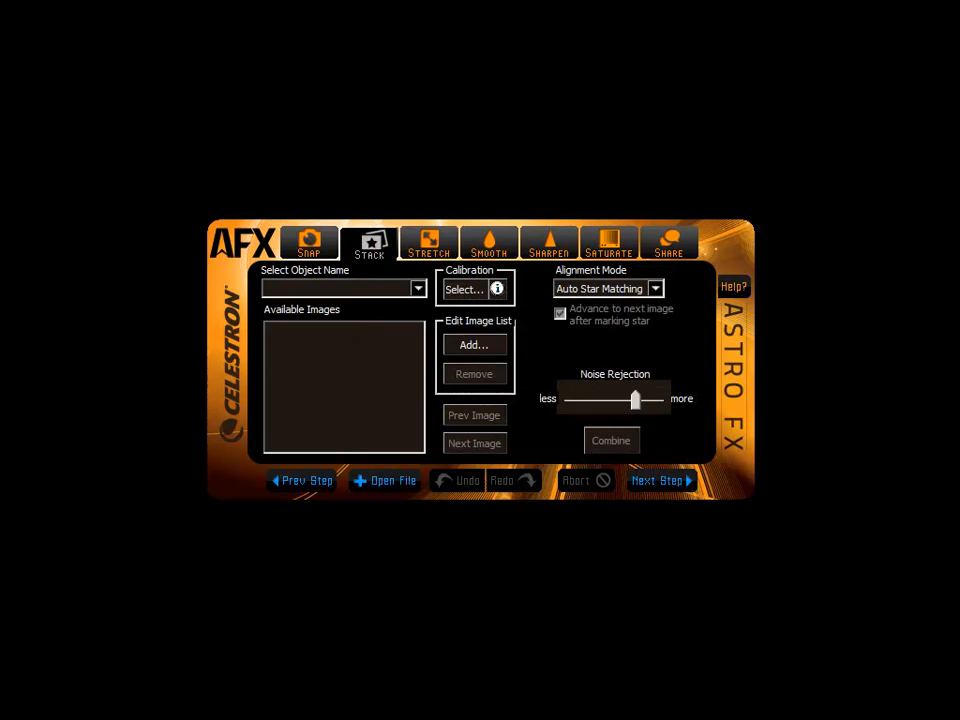
{"action": "left_click", "coordinate": [428, 242]}
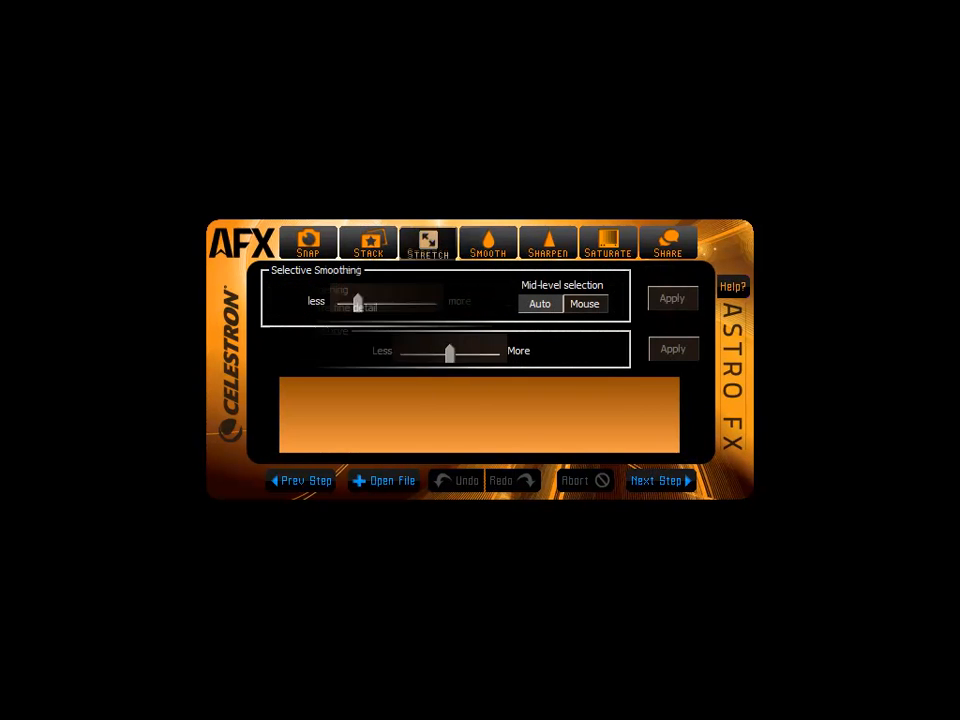
{"action": "left_click", "coordinate": [548, 243]}
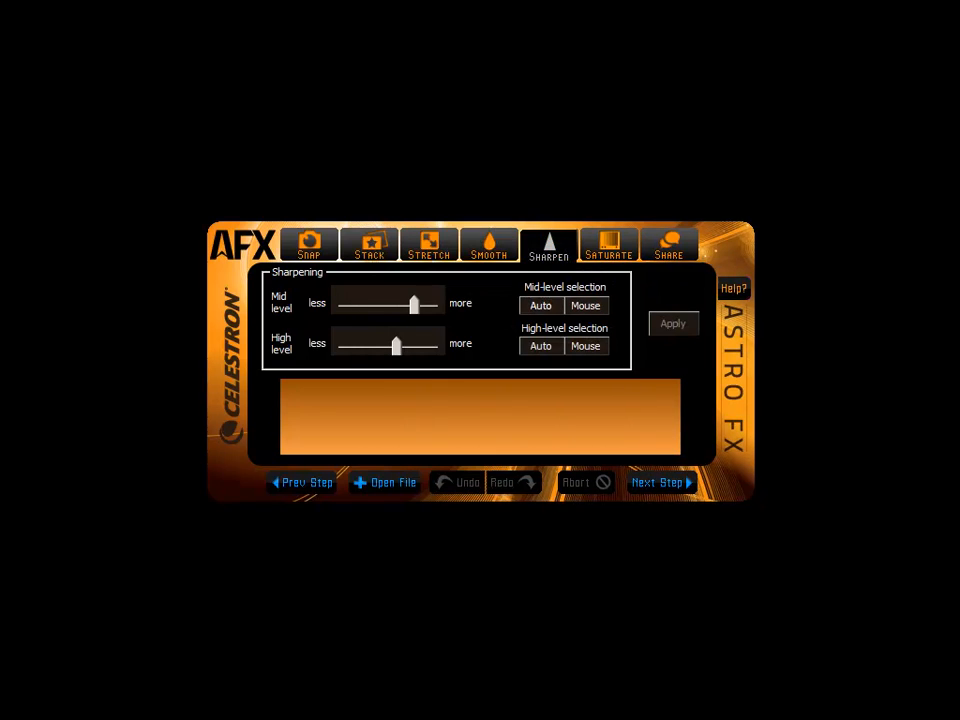
{"action": "left_click", "coordinate": [608, 243]}
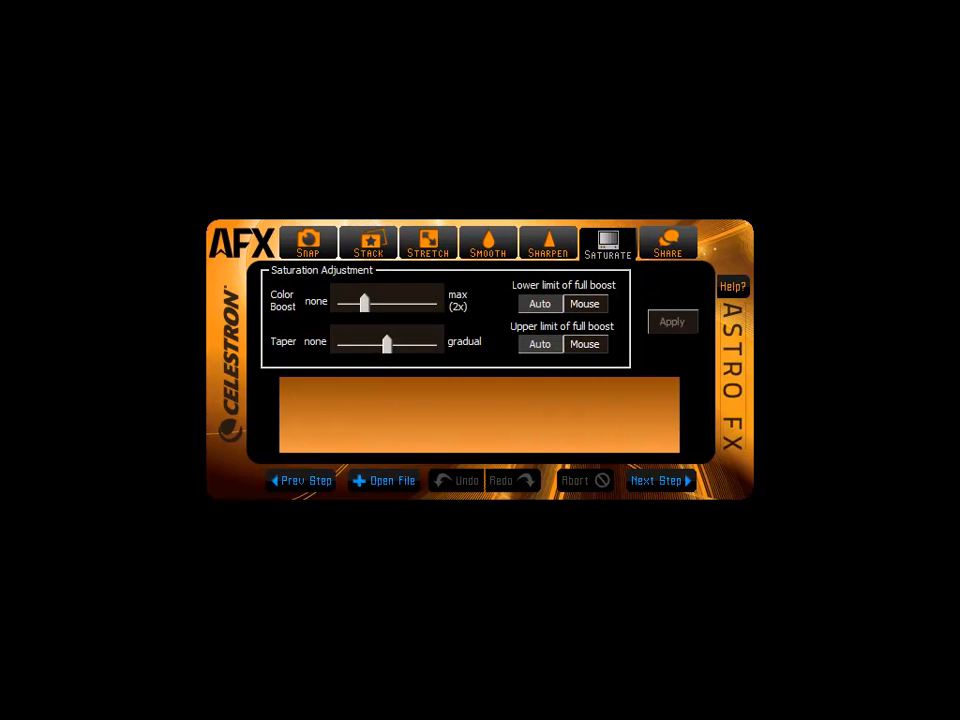
{"action": "left_click", "coordinate": [668, 243]}
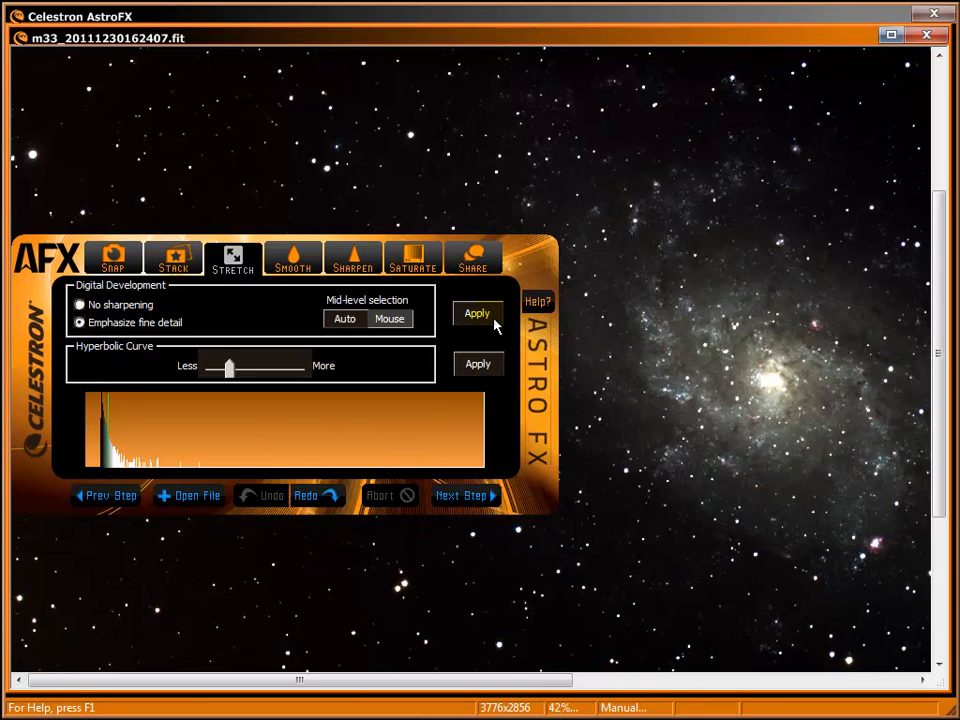
Apply Digital Development and pick the galaxy core as mid-level reference, re-picking once
{"action": "left_click", "coordinate": [477, 313]}
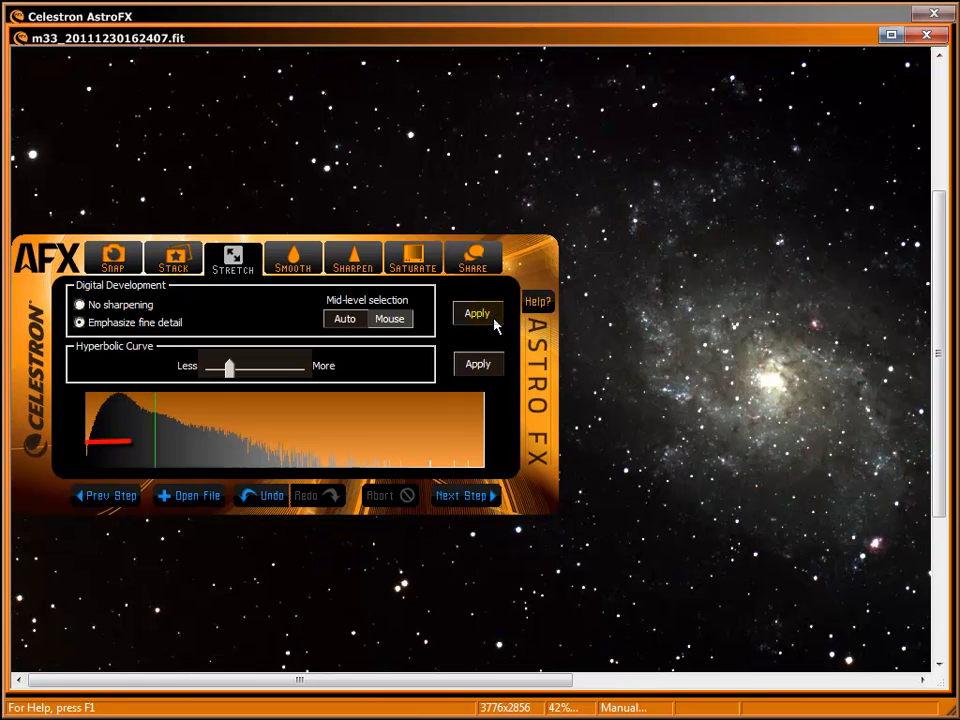
{"action": "left_click", "coordinate": [477, 313]}
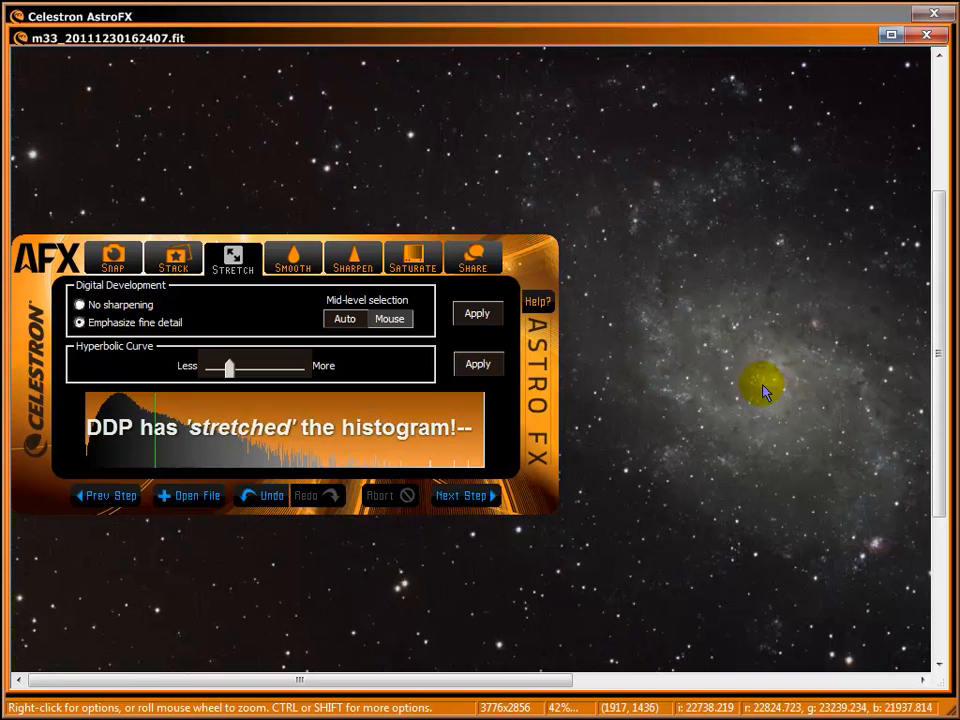
{"action": "mouse_move", "coordinate": [778, 385]}
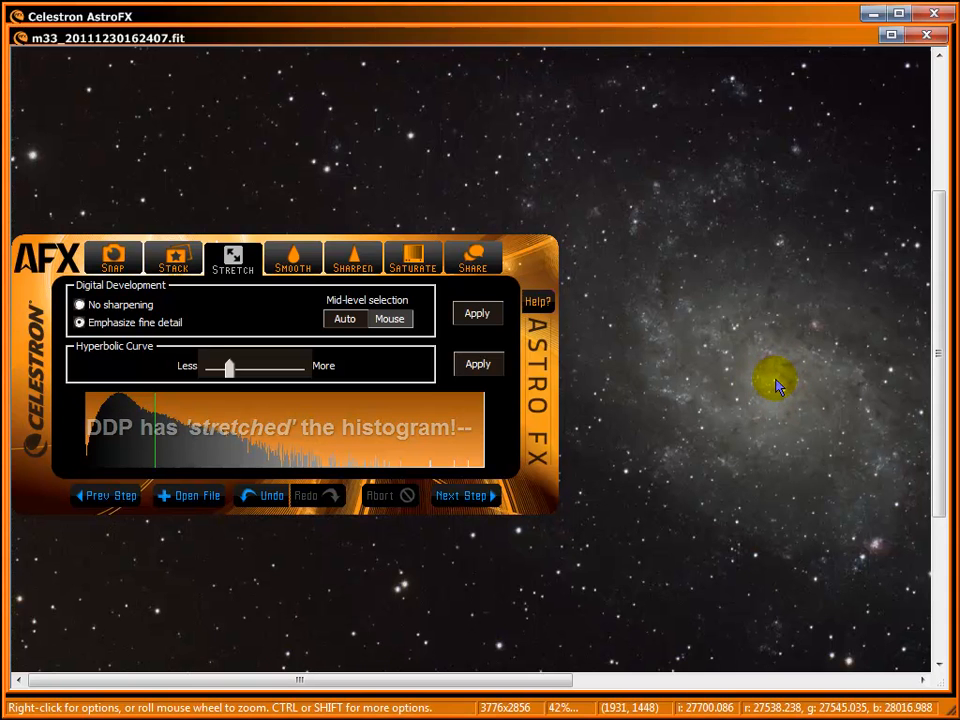
{"action": "left_click", "coordinate": [538, 301]}
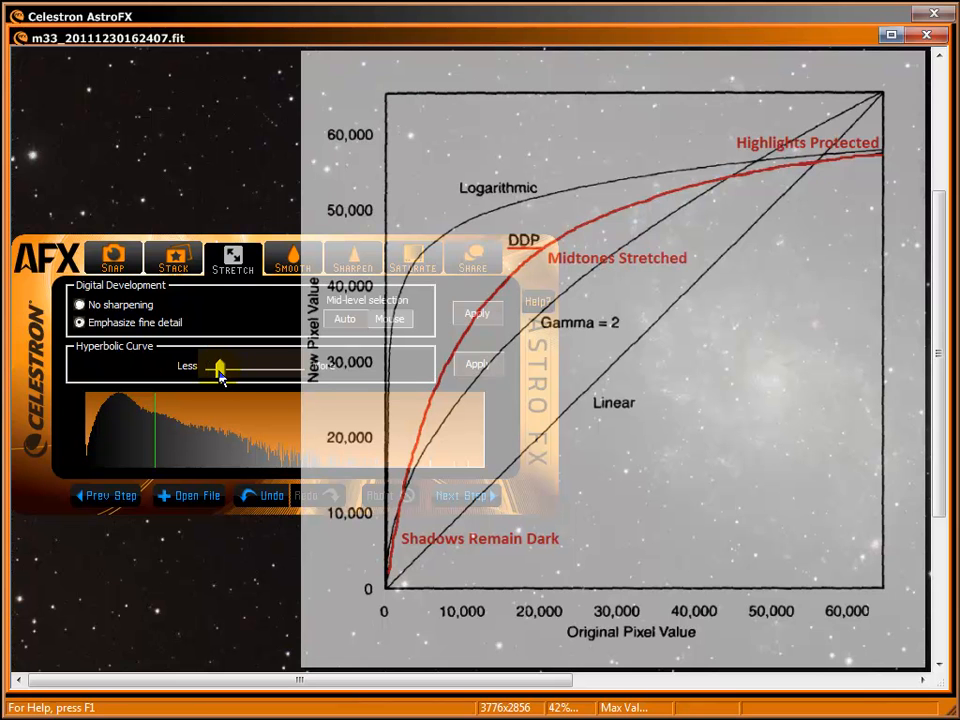
Apply a hyperbolic curve stretch, undo it, then reapply at weaker strength
{"action": "left_click_drag", "start_coordinate": [220, 368], "coordinate": [238, 368]}
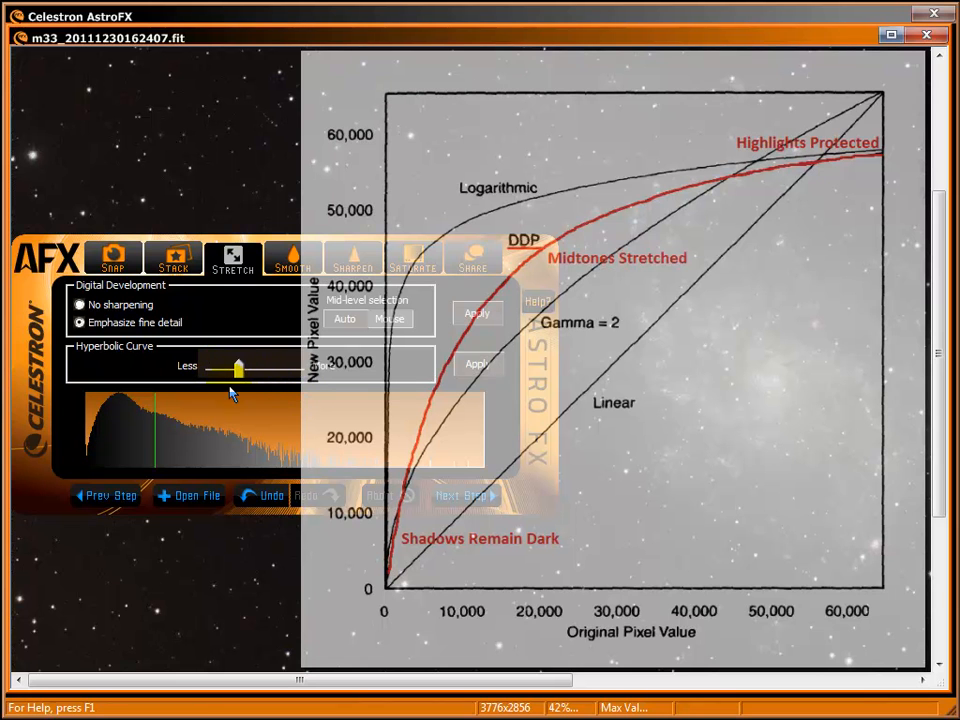
{"action": "left_click", "coordinate": [477, 365]}
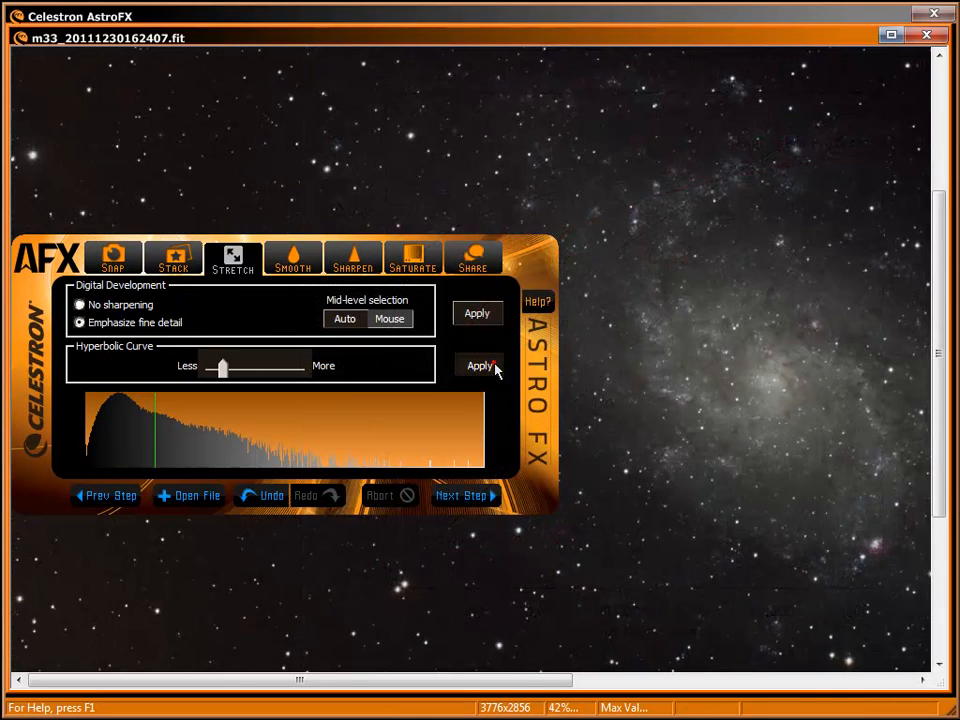
{"action": "left_click", "coordinate": [478, 364]}
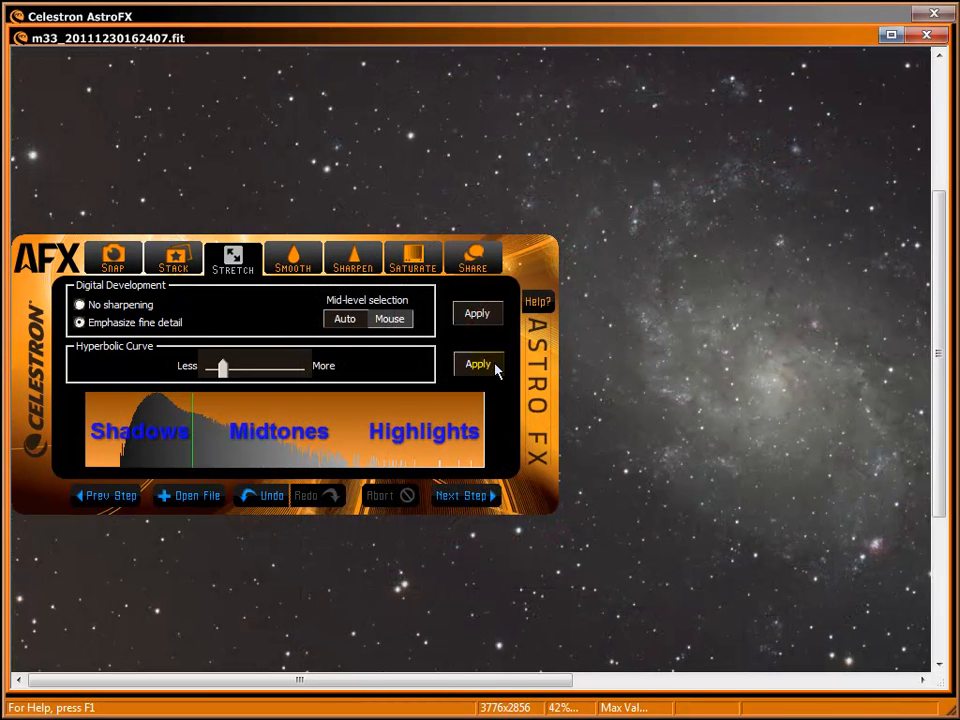
{"action": "left_click", "coordinate": [478, 363]}
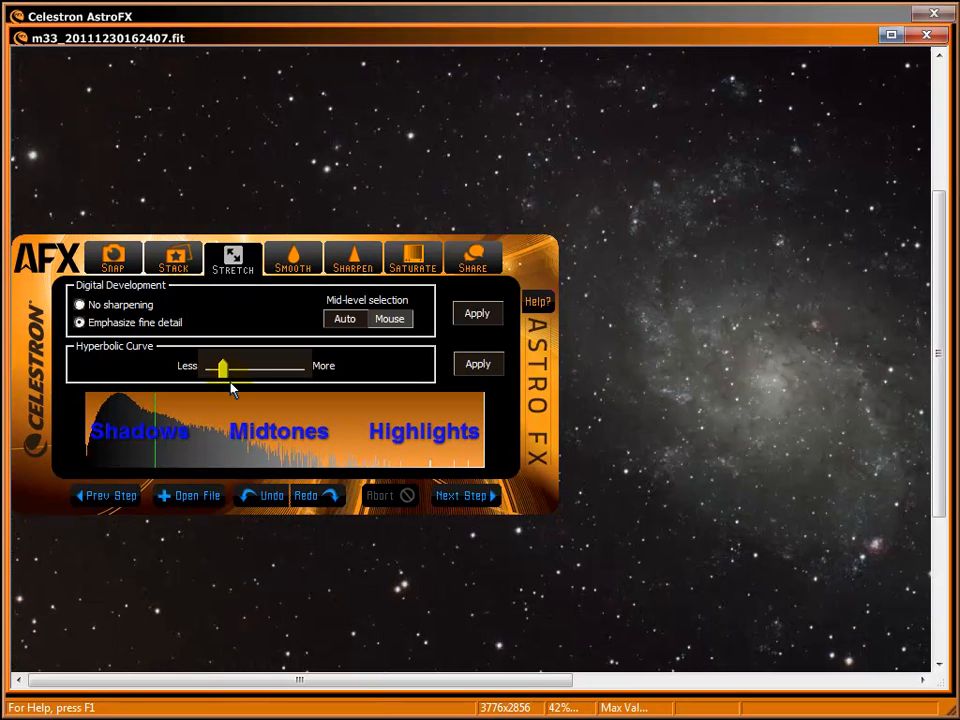
{"action": "left_click_drag", "start_coordinate": [222, 367], "coordinate": [215, 367]}
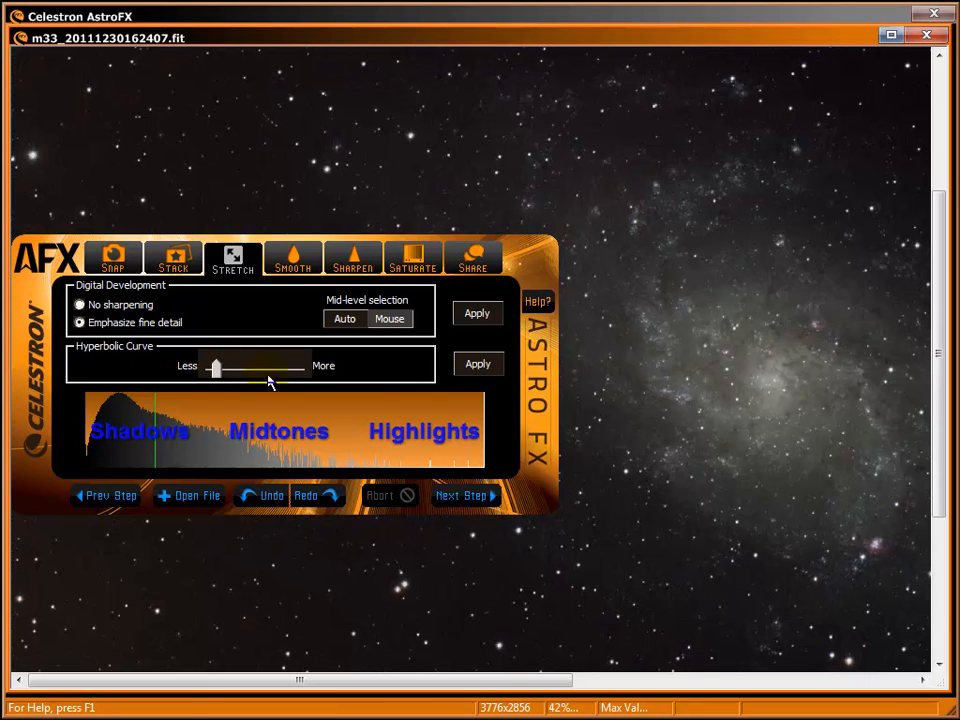
{"action": "left_click", "coordinate": [477, 363]}
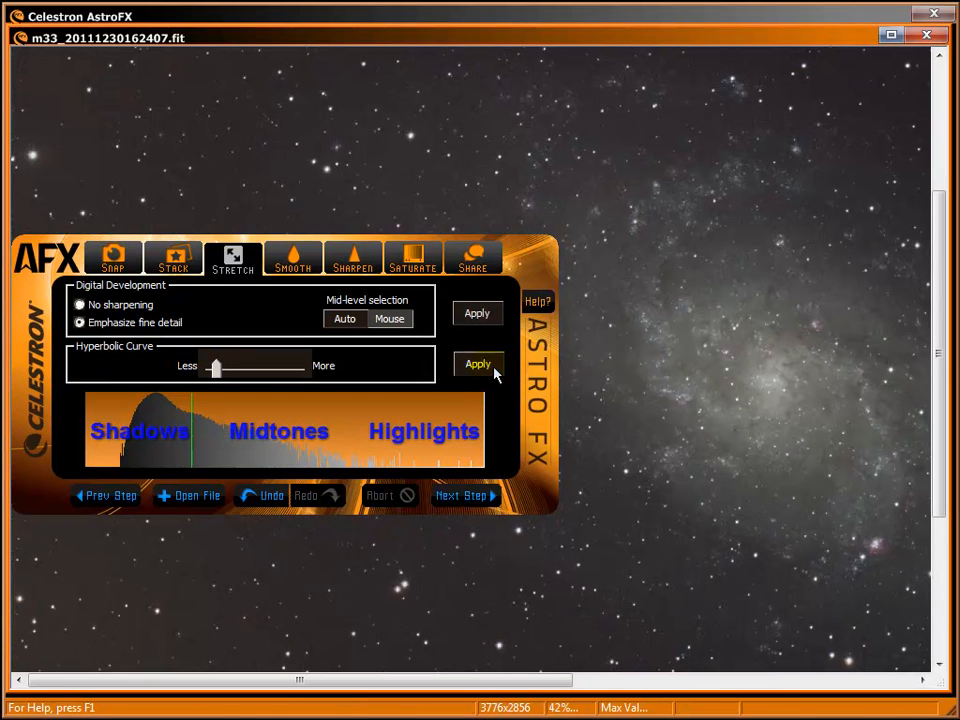
{"action": "mouse_move", "coordinate": [728, 420]}
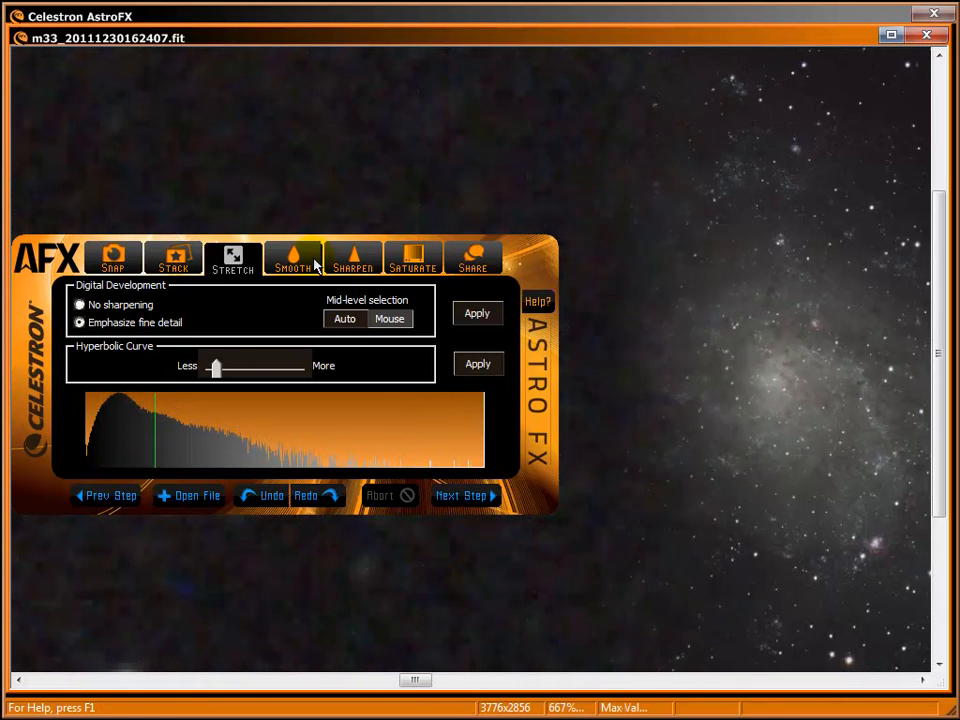
Switch to the Smooth step and settle the smoothing amount at a moderate level
{"action": "left_click", "coordinate": [293, 258]}
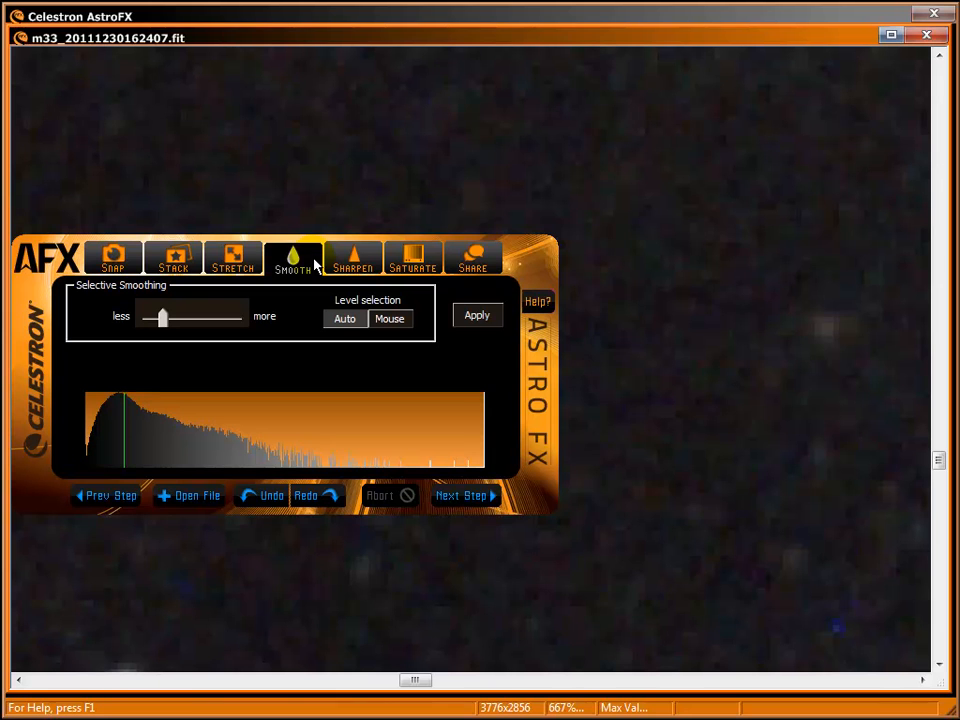
{"action": "mouse_move", "coordinate": [800, 243]}
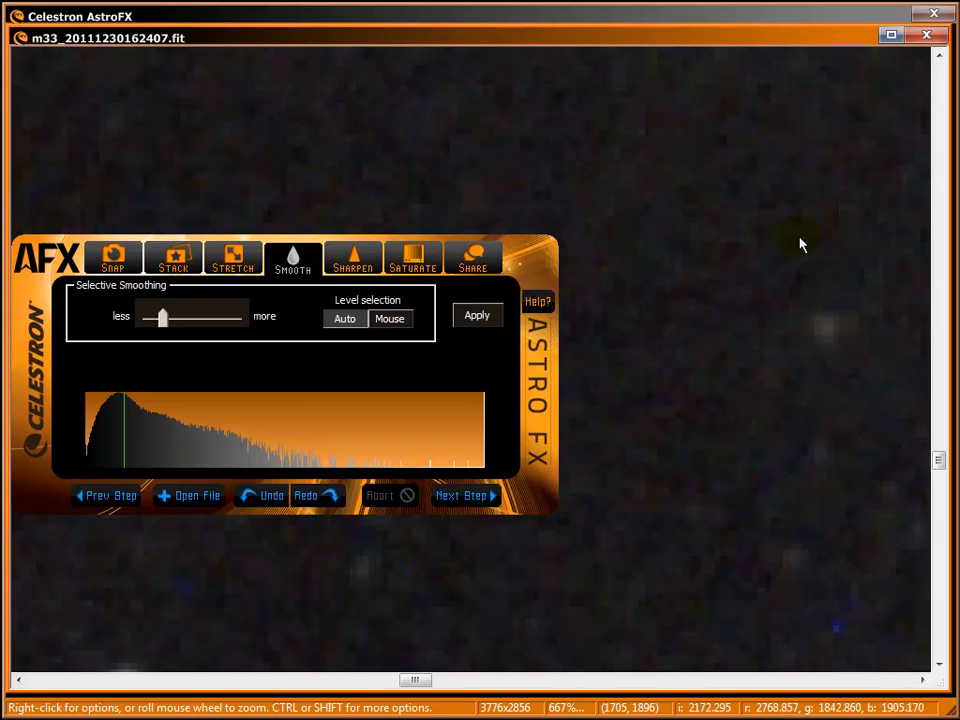
{"action": "mouse_move", "coordinate": [866, 450]}
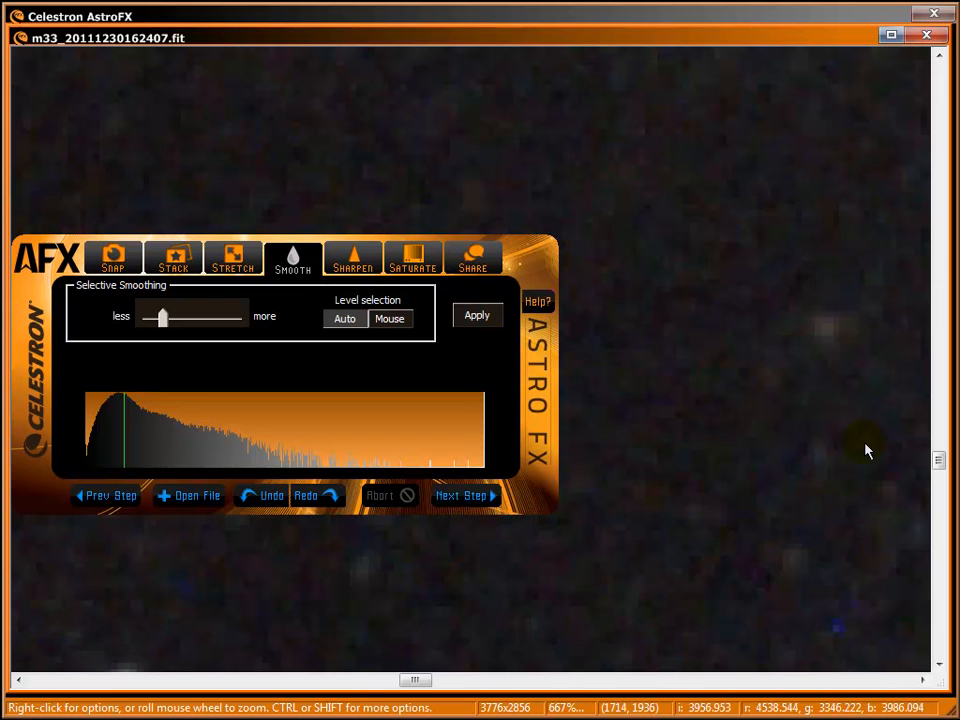
{"action": "mouse_move", "coordinate": [613, 198]}
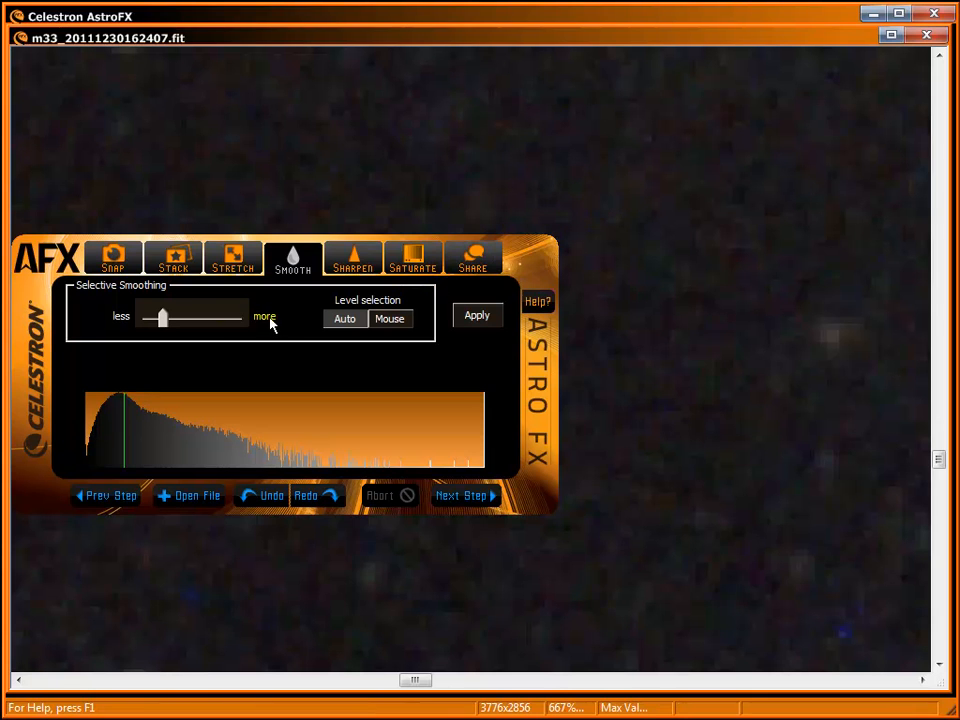
{"action": "left_click_drag", "start_coordinate": [163, 317], "coordinate": [145, 317]}
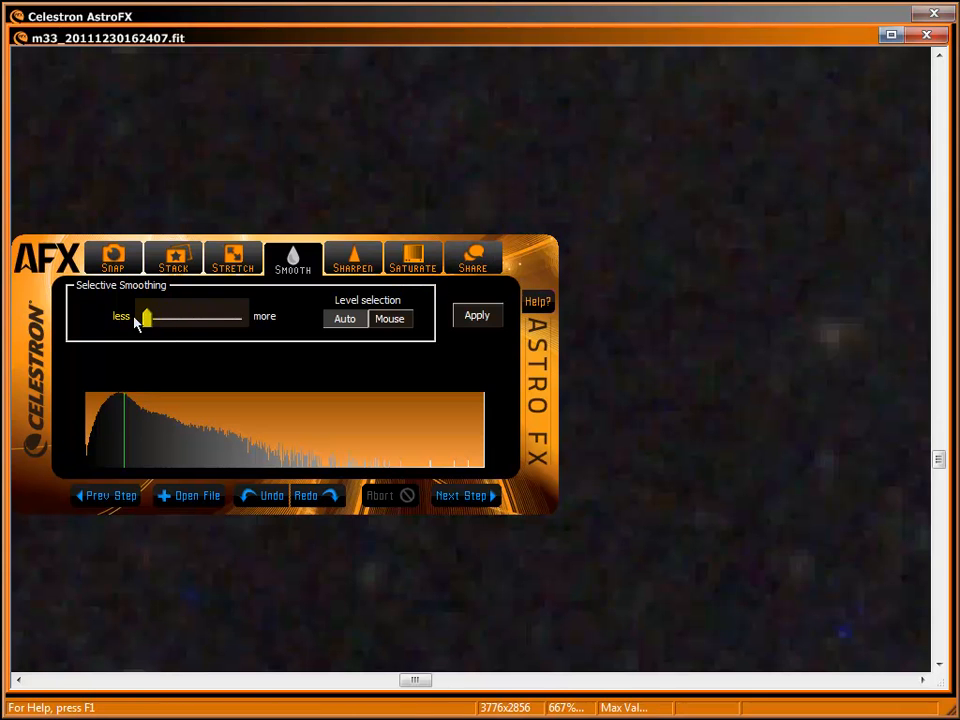
{"action": "left_click_drag", "start_coordinate": [145, 317], "coordinate": [165, 317]}
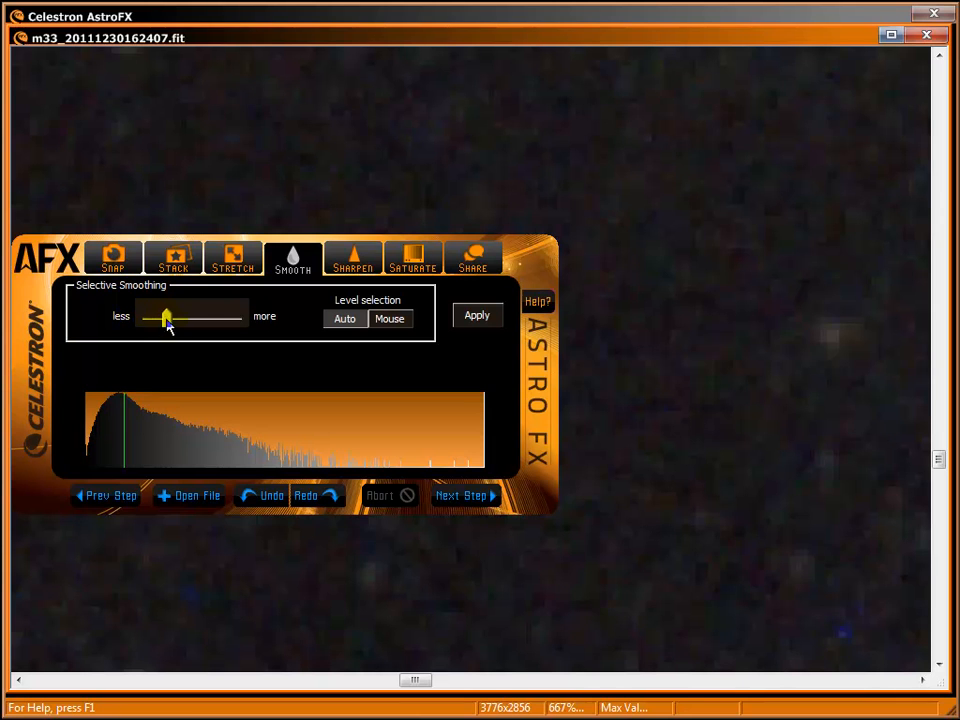
{"action": "left_click_drag", "start_coordinate": [166, 316], "coordinate": [202, 318]}
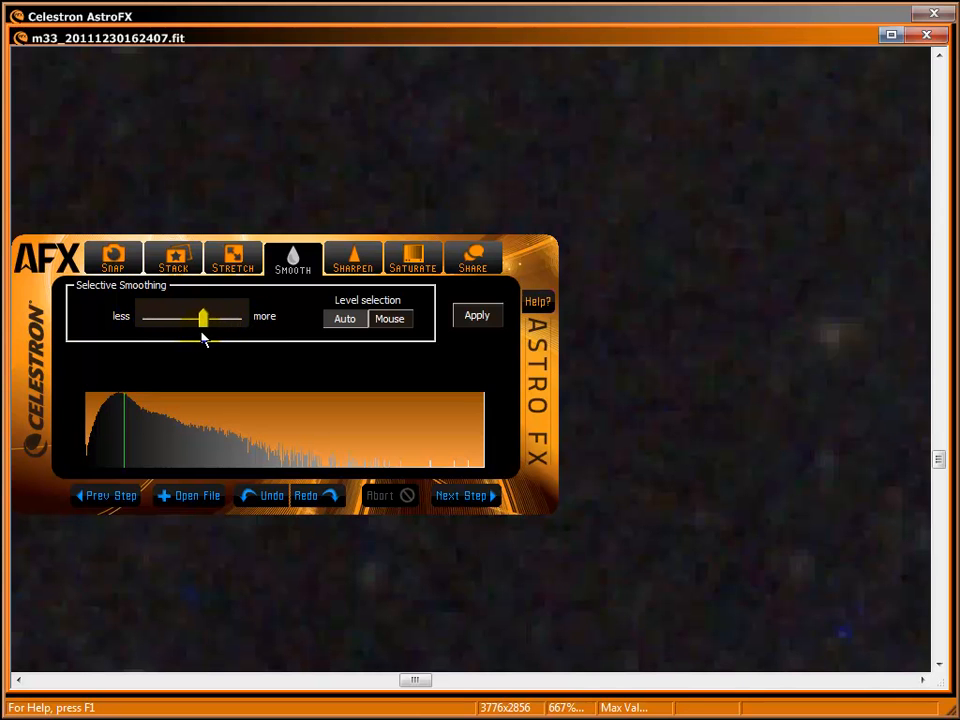
{"action": "left_click_drag", "start_coordinate": [203, 316], "coordinate": [190, 316]}
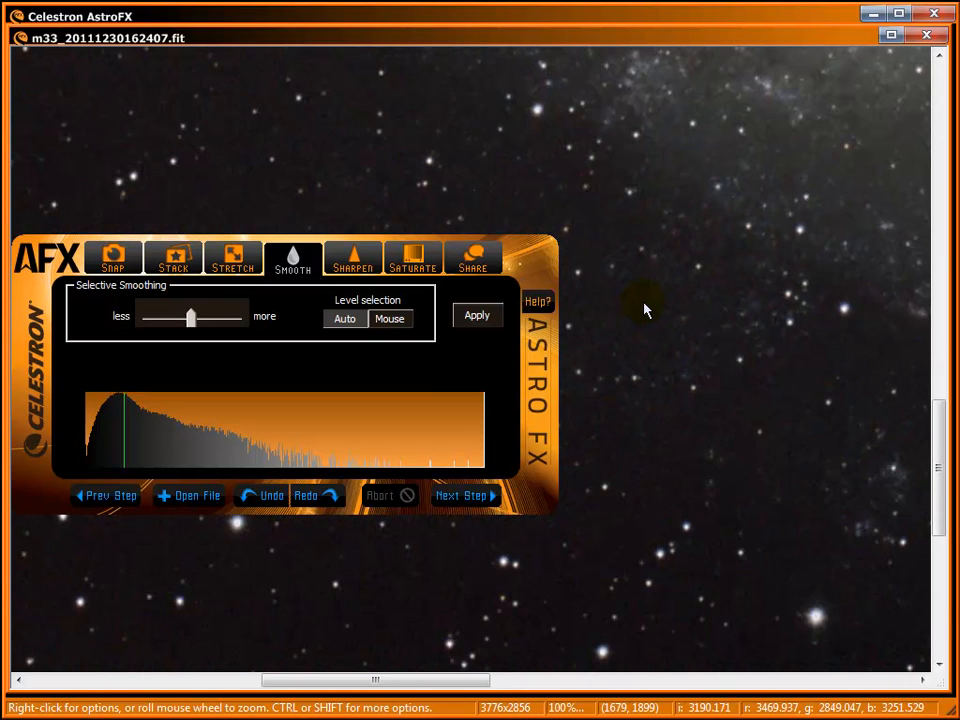
Choose Mouse under Level selection to set the background level by hand
{"action": "scroll", "scroll_direction": "down", "scroll_amount": 3}
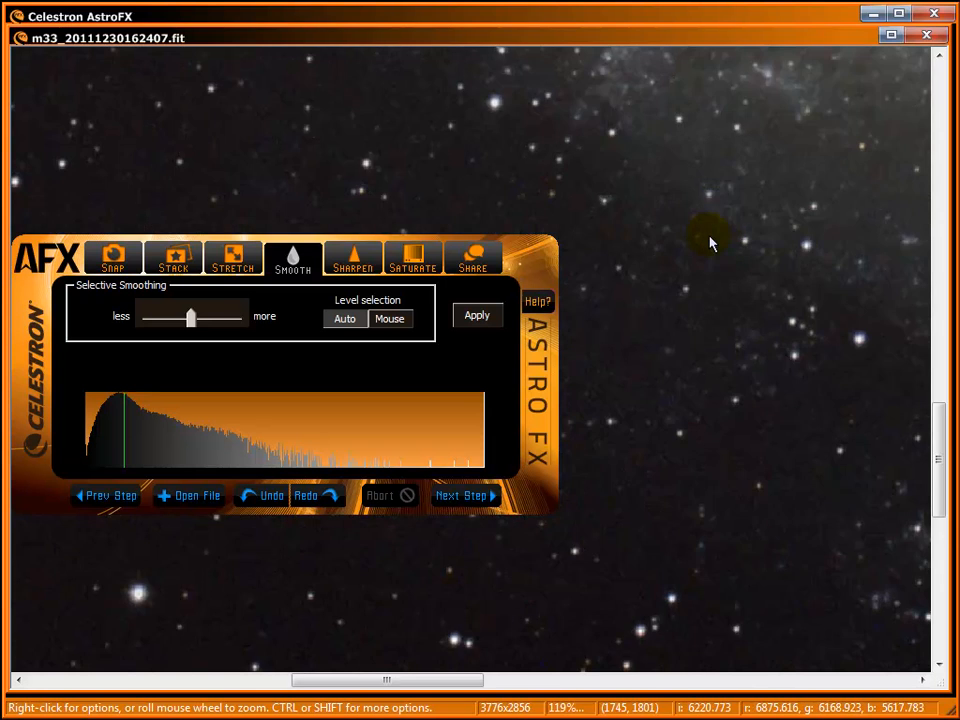
{"action": "scroll", "scroll_direction": "up", "scroll_amount": 3}
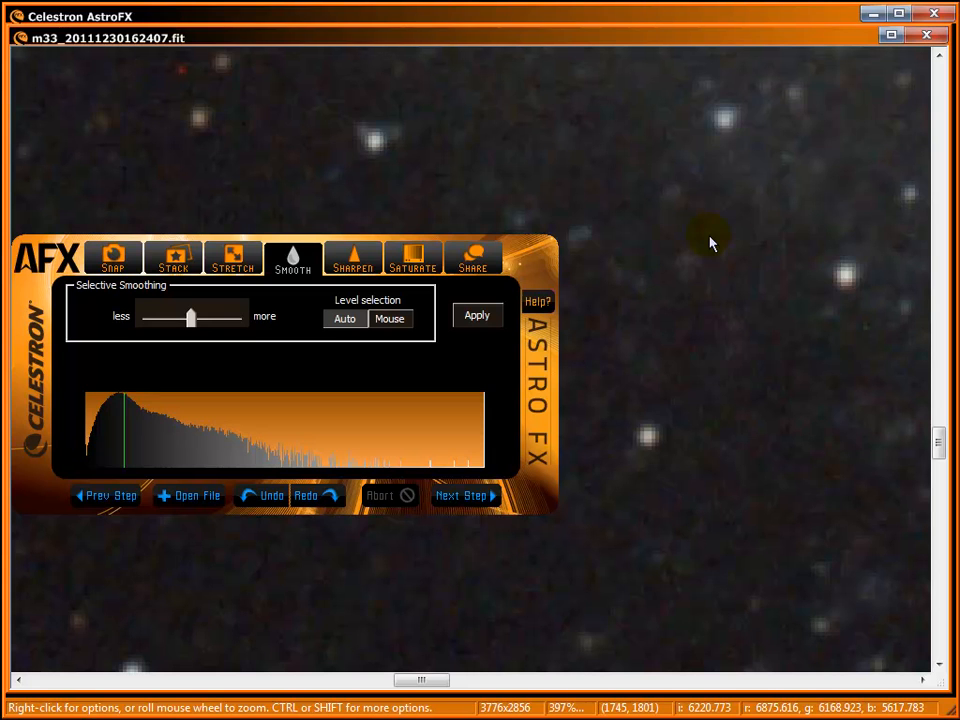
{"action": "left_click", "coordinate": [389, 318]}
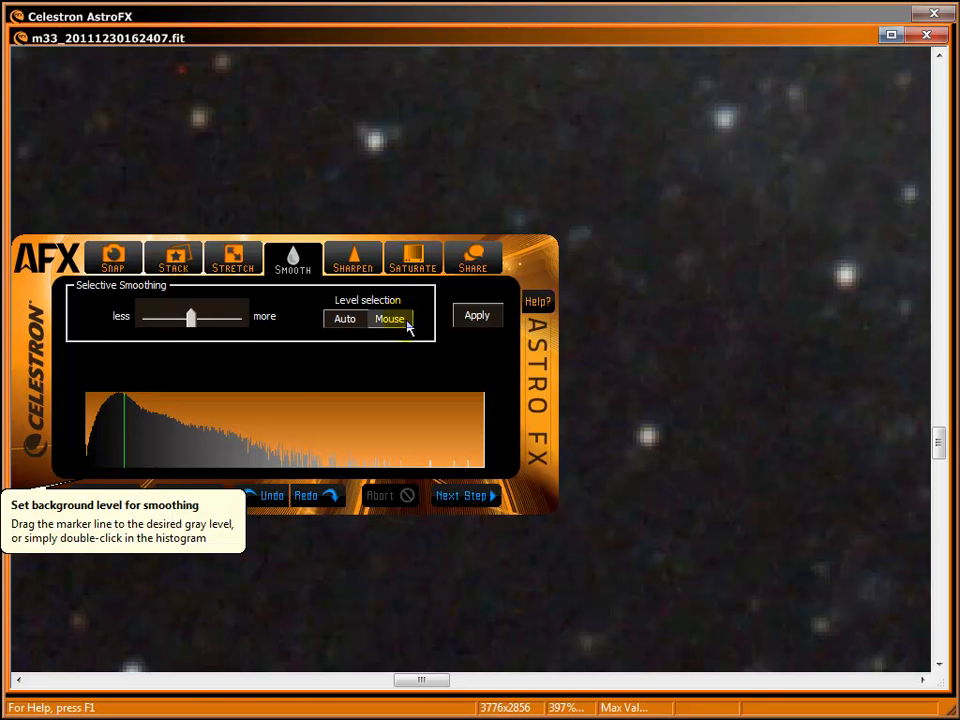
Place the background gray level on the histogram and apply selective smoothing
{"action": "left_click", "coordinate": [197, 458]}
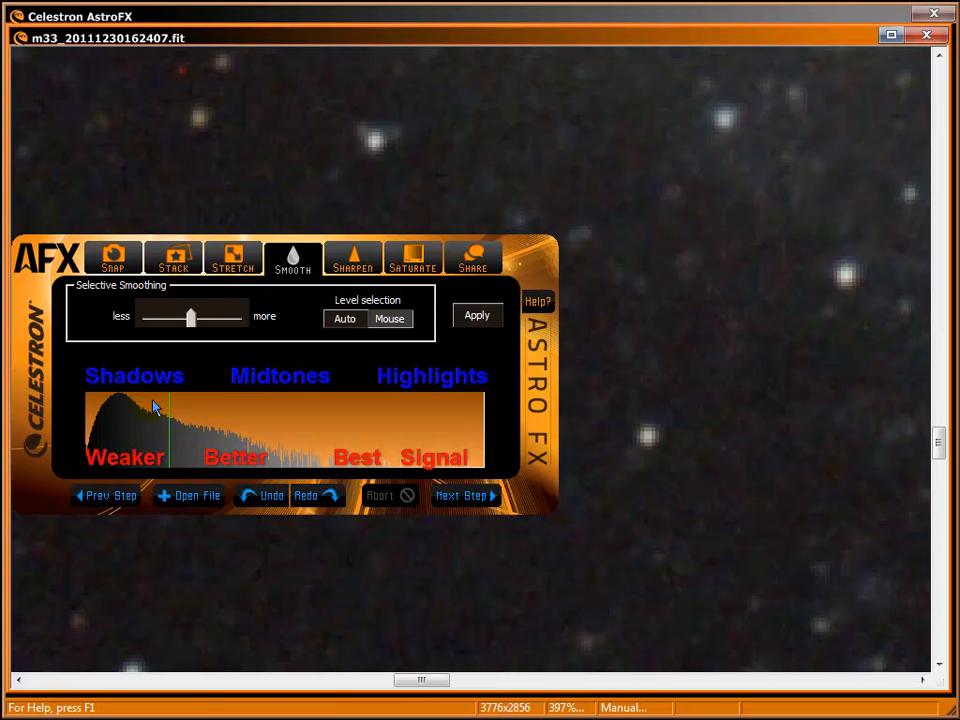
{"action": "mouse_move", "coordinate": [120, 445]}
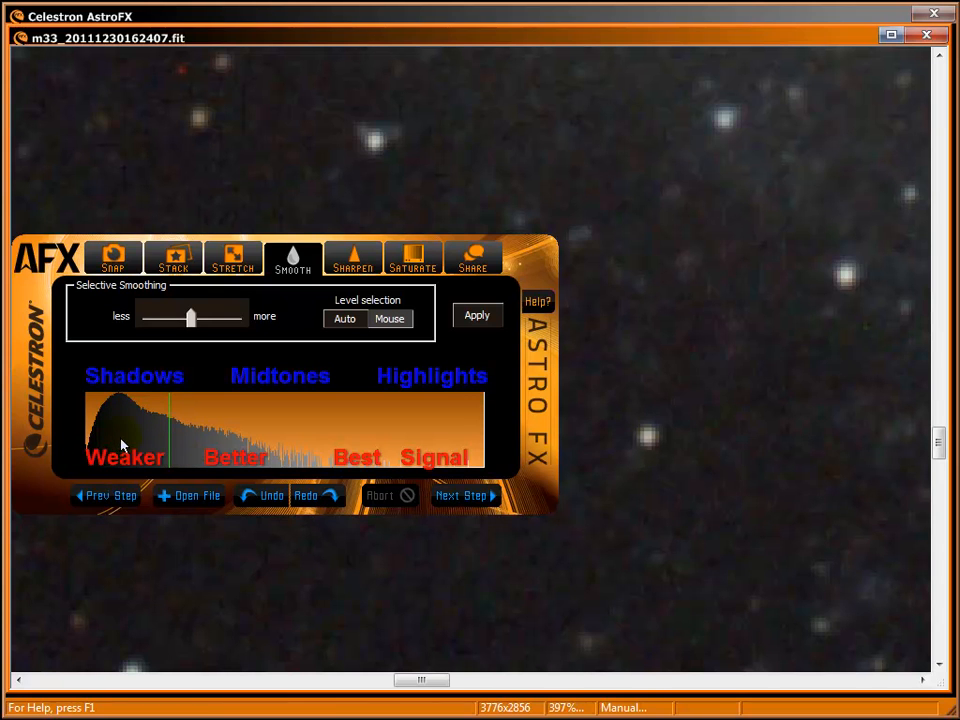
{"action": "mouse_move", "coordinate": [355, 428]}
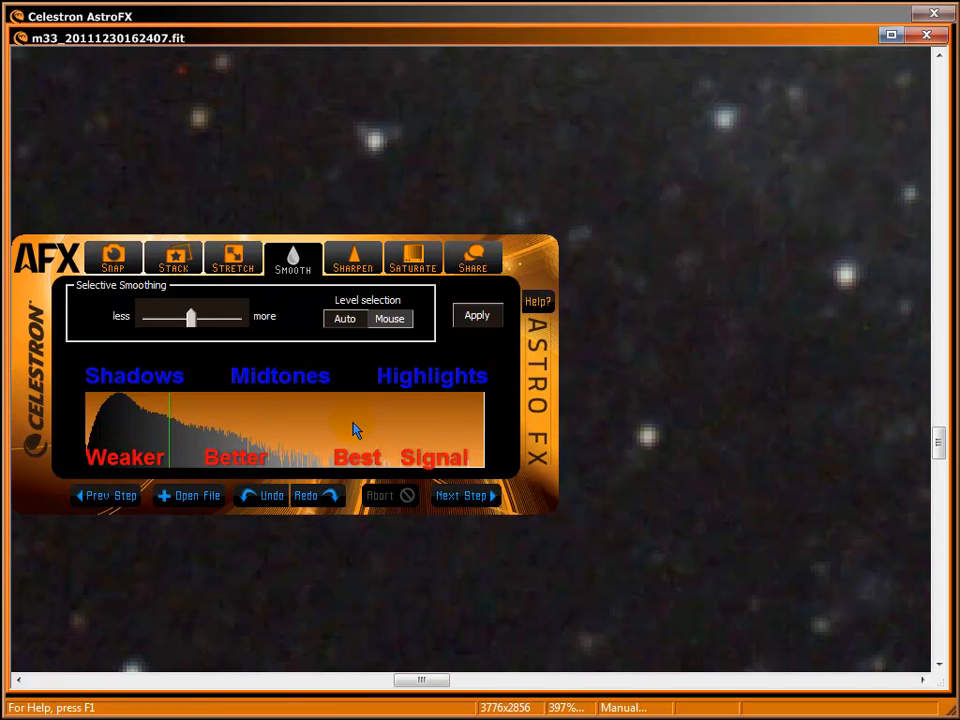
{"action": "mouse_move", "coordinate": [415, 463]}
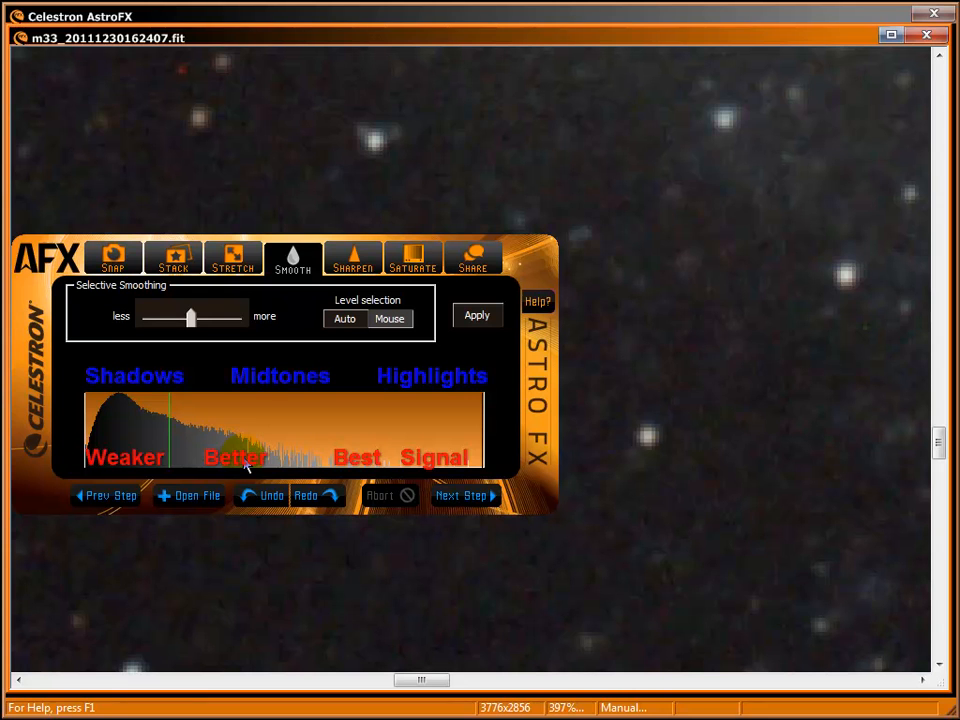
{"action": "left_click", "coordinate": [477, 315]}
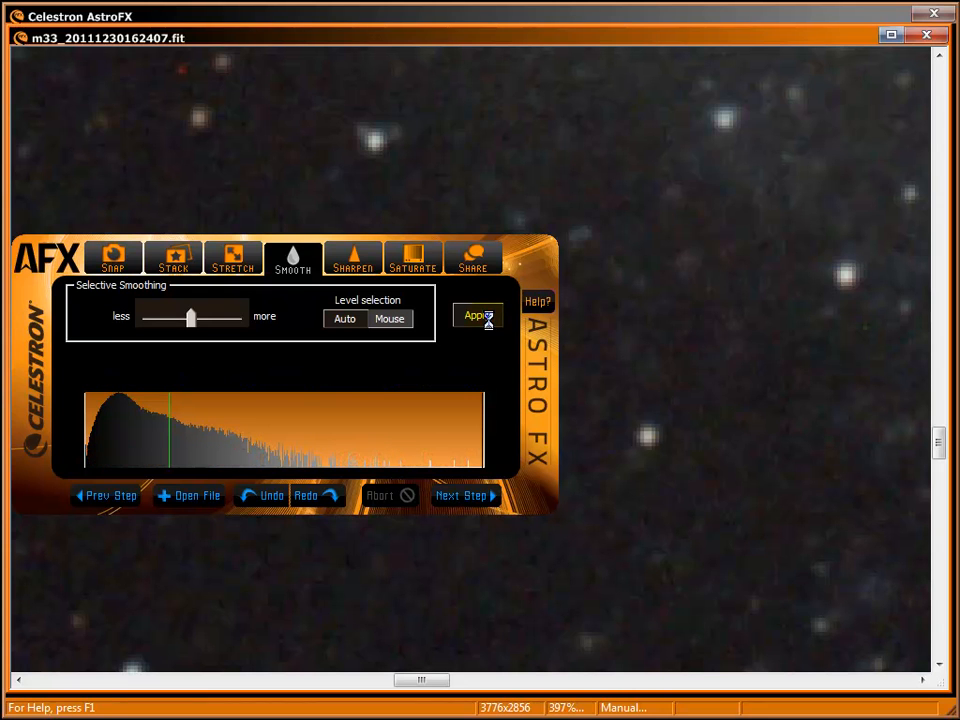
{"action": "left_click", "coordinate": [477, 315]}
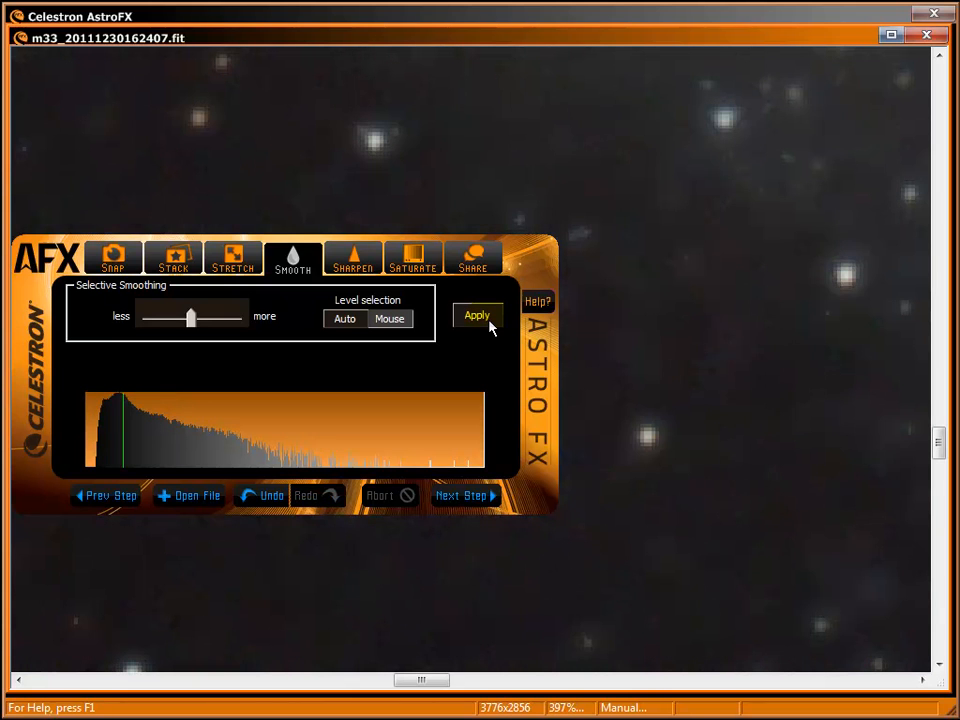
Bring up the Sharpen step's controls for the smoothed M33 image
{"action": "left_click", "coordinate": [477, 315]}
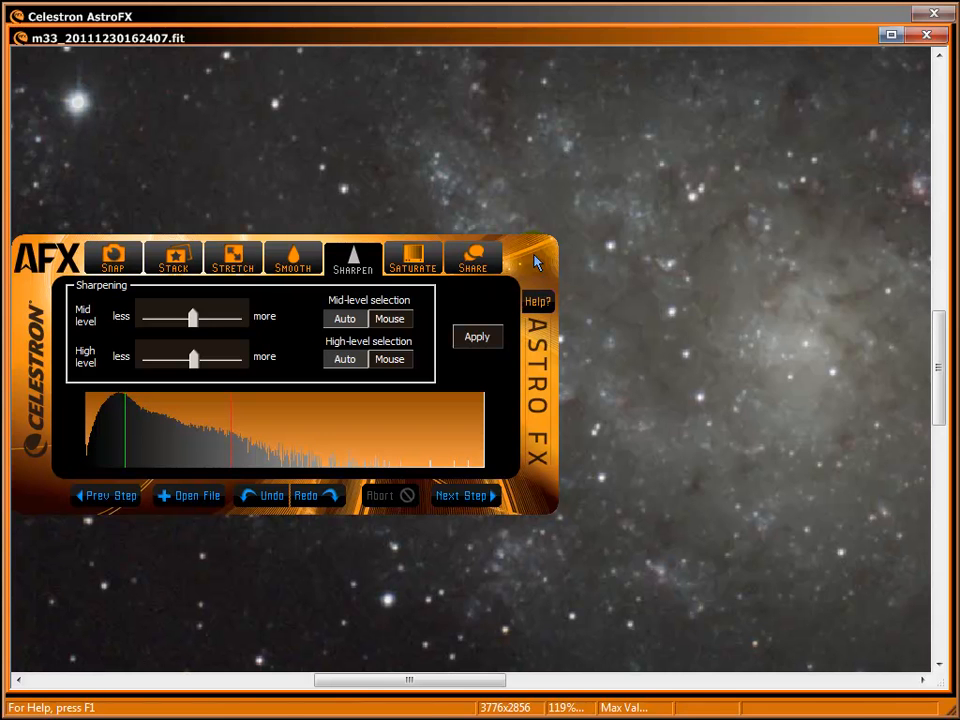
{"action": "mouse_move", "coordinate": [735, 225]}
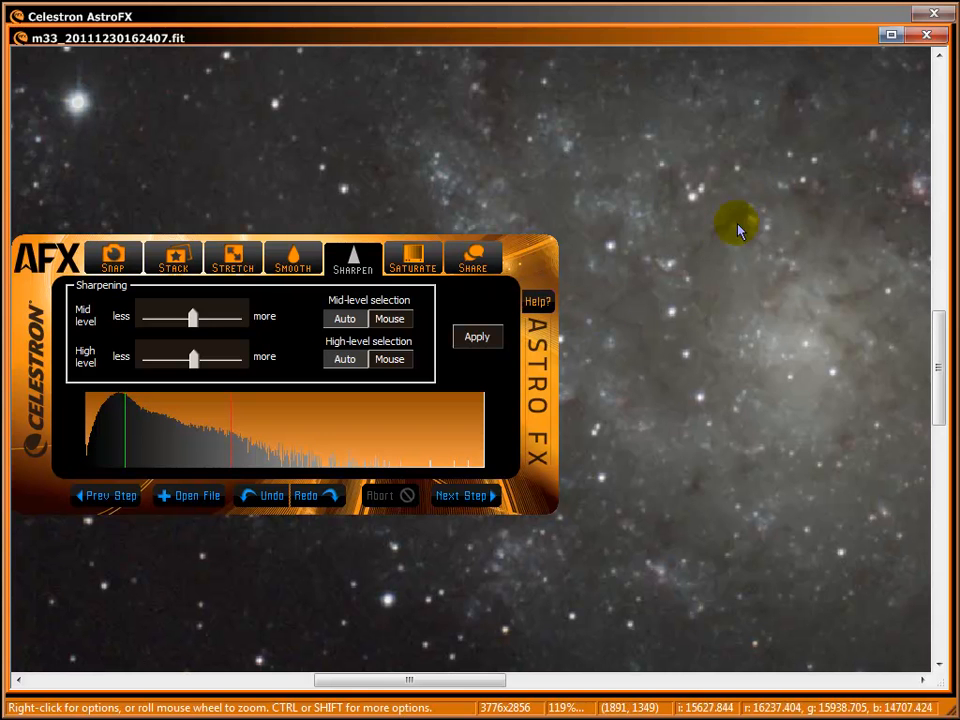
{"action": "mouse_move", "coordinate": [140, 85]}
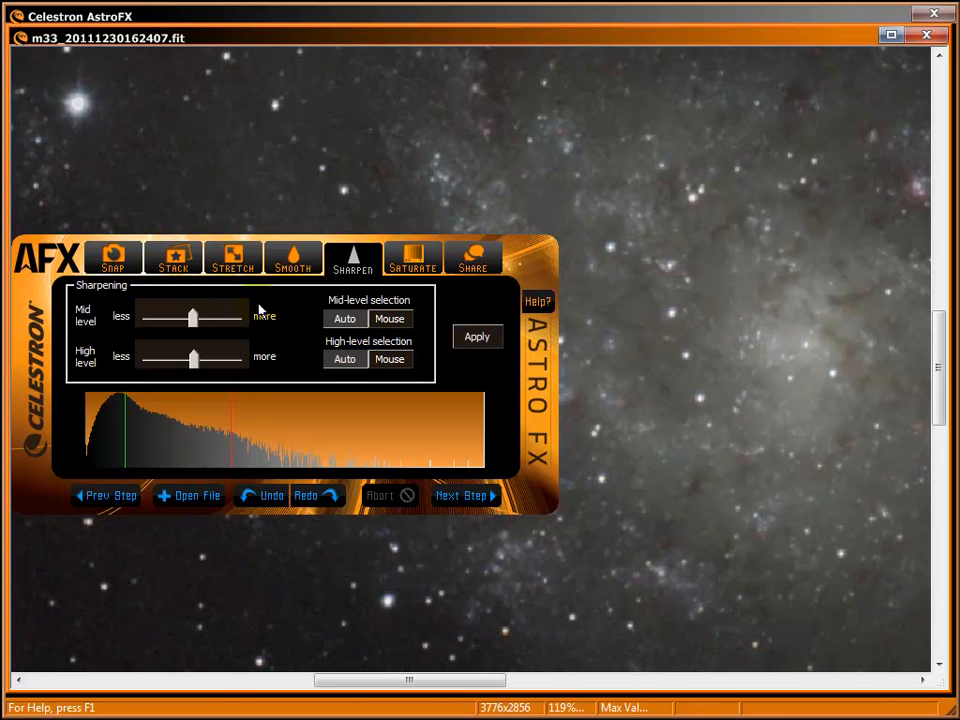
Raise mid-level sharpening past the middle and return high-level sharpening to centre
{"action": "left_click", "coordinate": [192, 317]}
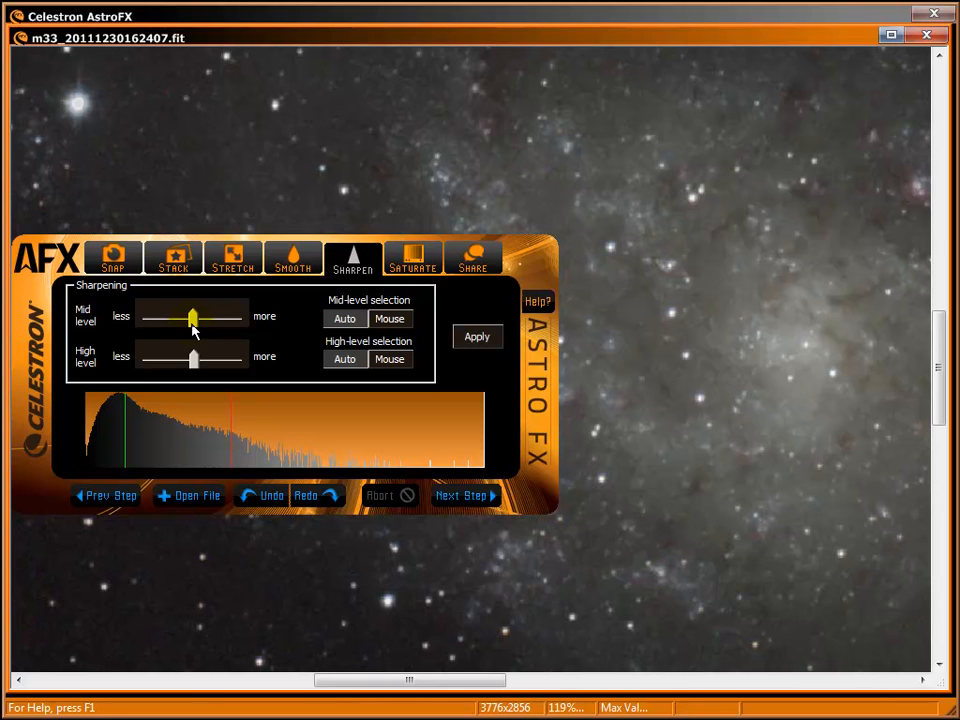
{"action": "left_click_drag", "start_coordinate": [192, 317], "coordinate": [188, 321]}
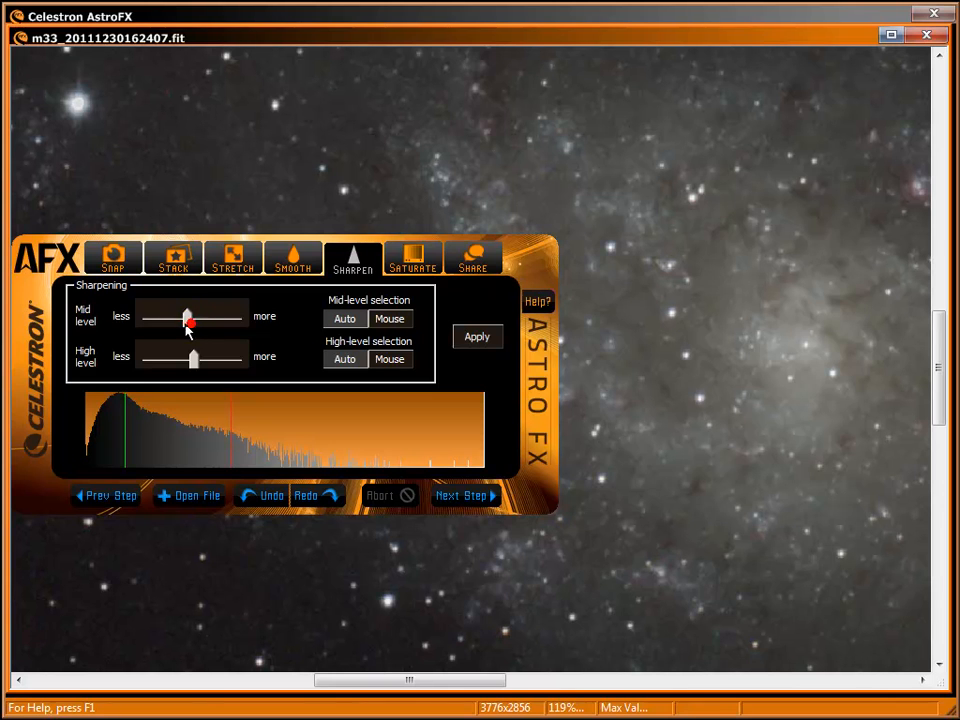
{"action": "left_click_drag", "start_coordinate": [188, 317], "coordinate": [235, 317]}
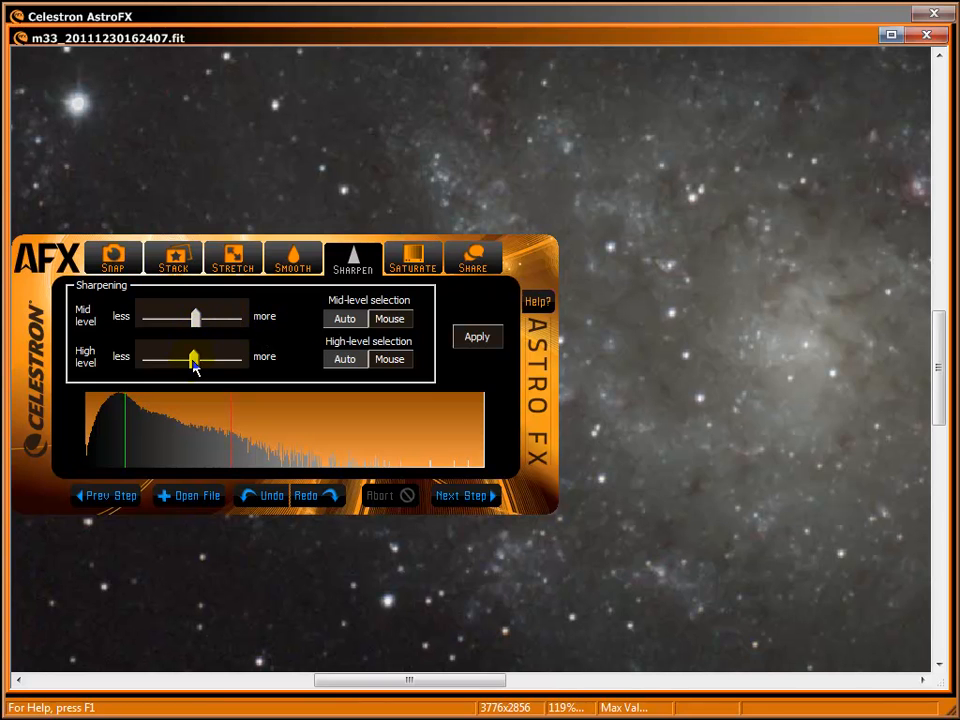
{"action": "left_click_drag", "start_coordinate": [193, 358], "coordinate": [147, 358]}
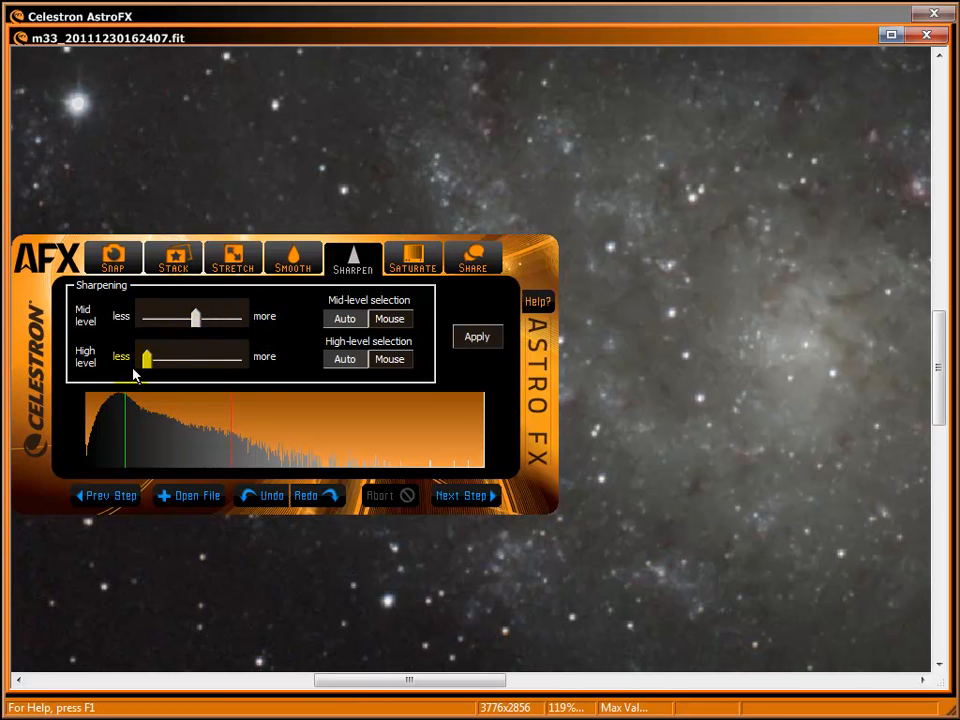
{"action": "left_click_drag", "start_coordinate": [146, 358], "coordinate": [191, 358]}
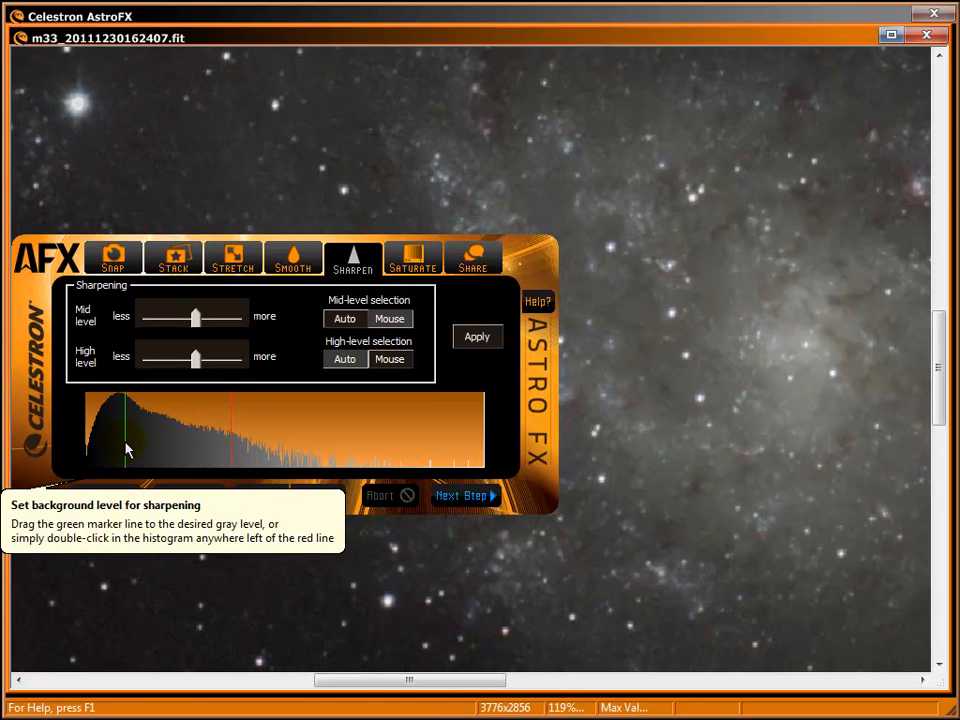
Mark the green background line and red high-level line on the histogram
{"action": "double_click", "coordinate": [130, 445]}
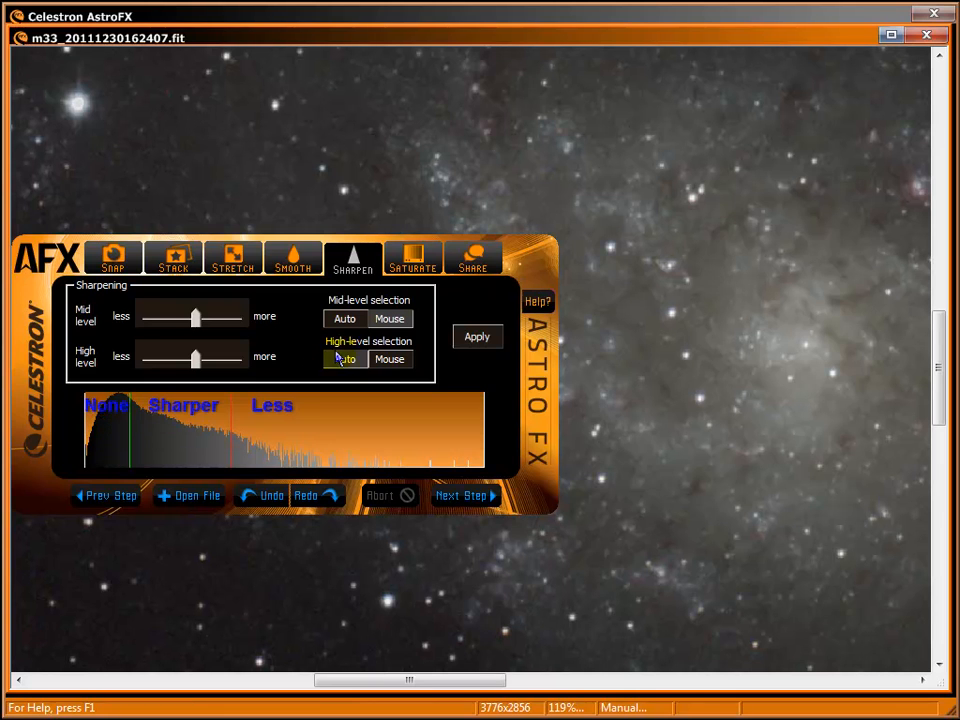
{"action": "left_click", "coordinate": [389, 359]}
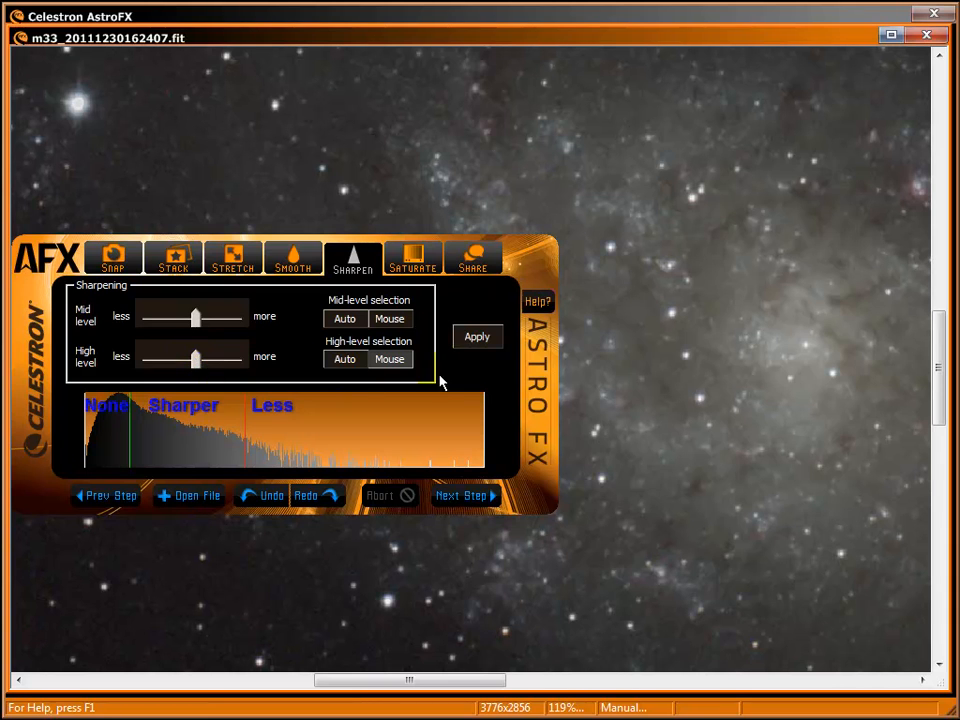
Apply sharpening, undo it, raise mid-level strength, and reapply
{"action": "left_click", "coordinate": [477, 336]}
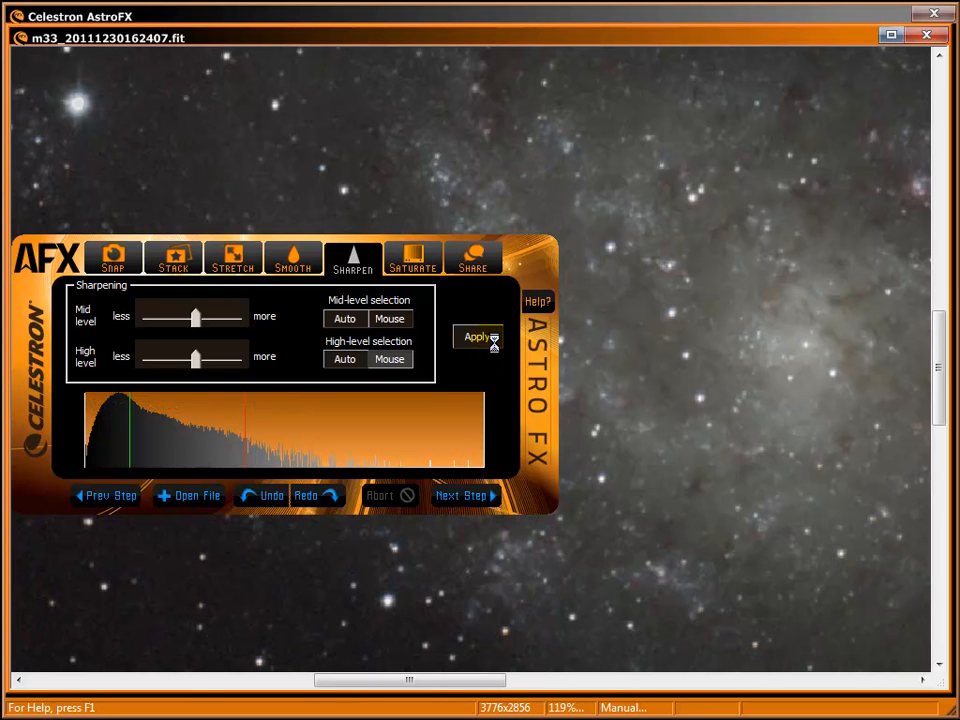
{"action": "left_click", "coordinate": [477, 336]}
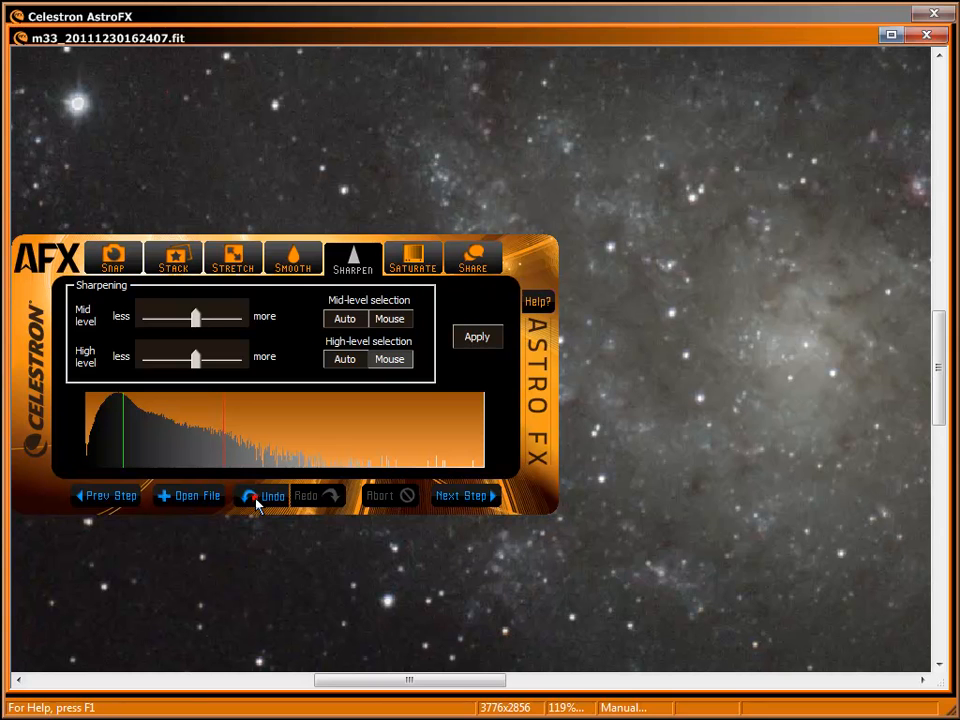
{"action": "left_click", "coordinate": [267, 496]}
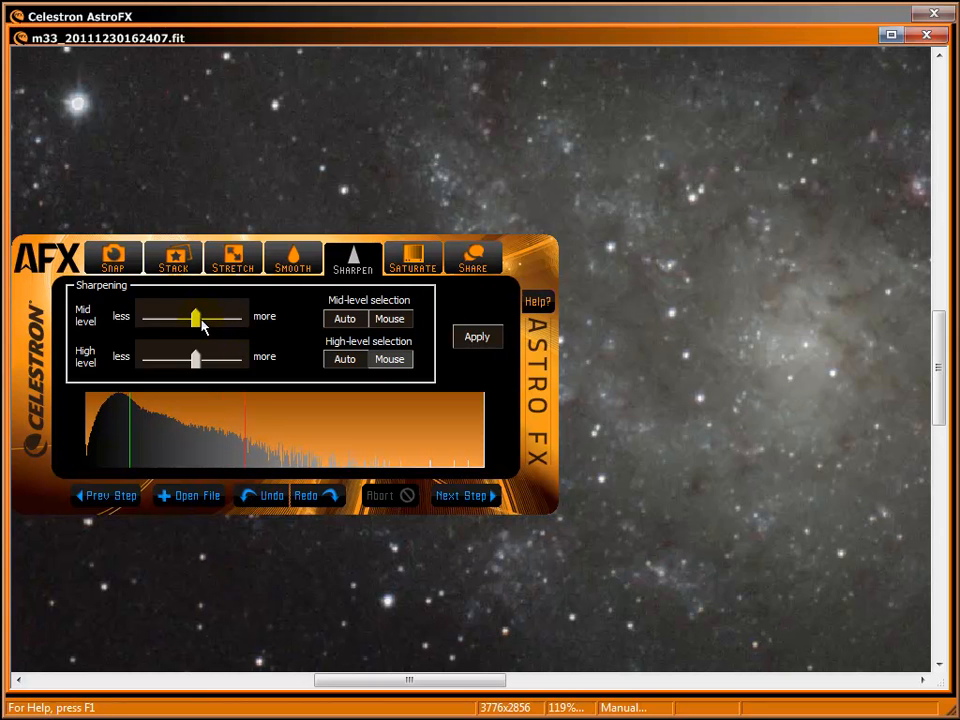
{"action": "left_click_drag", "start_coordinate": [195, 317], "coordinate": [211, 317]}
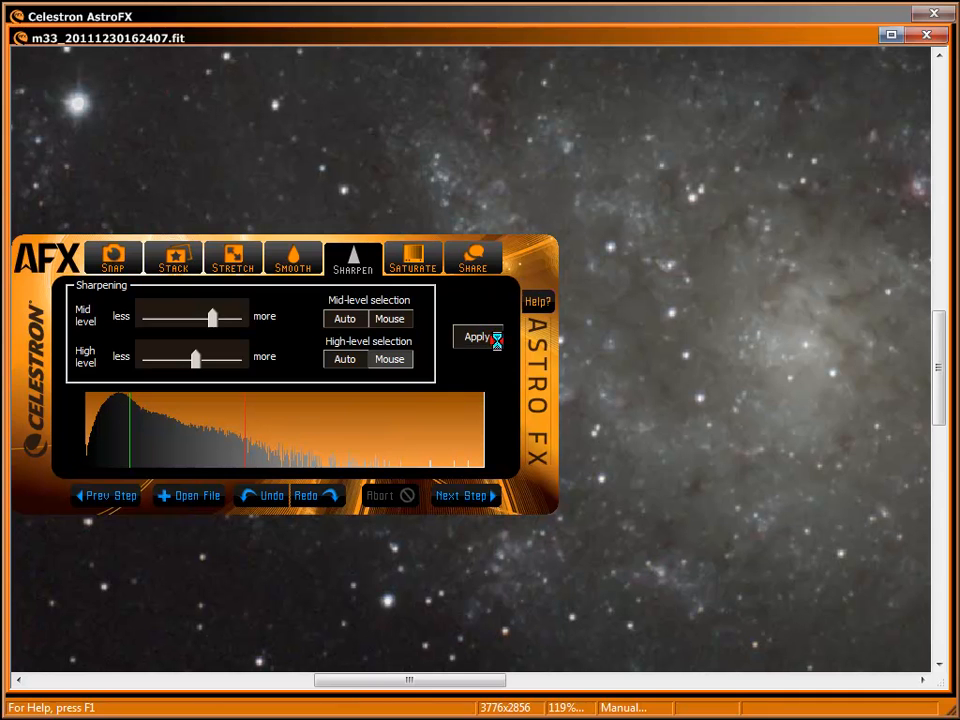
{"action": "left_click", "coordinate": [477, 336]}
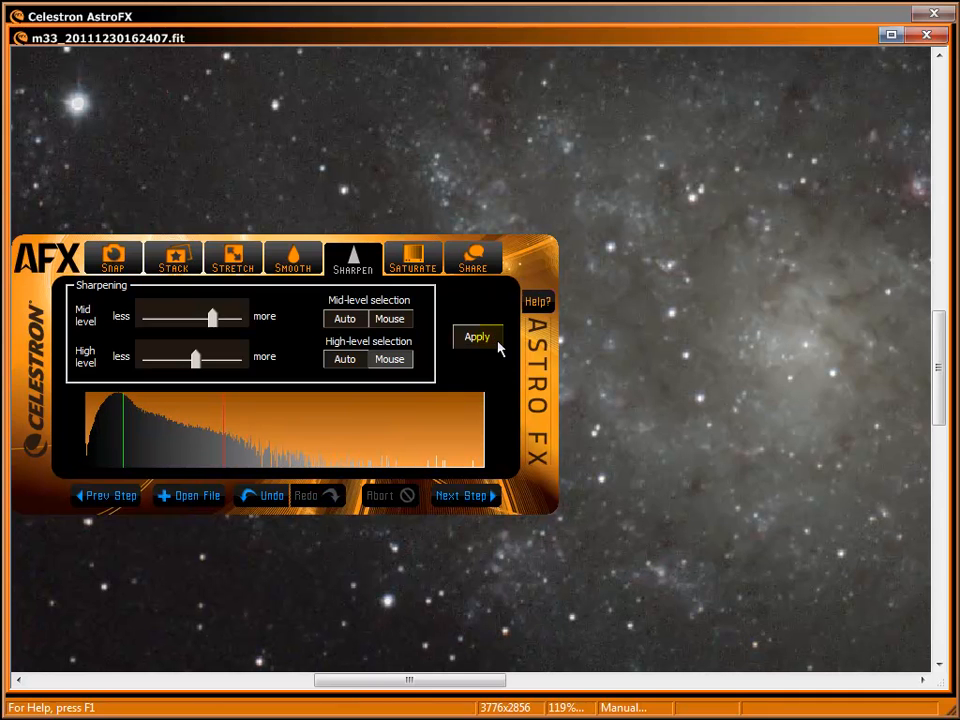